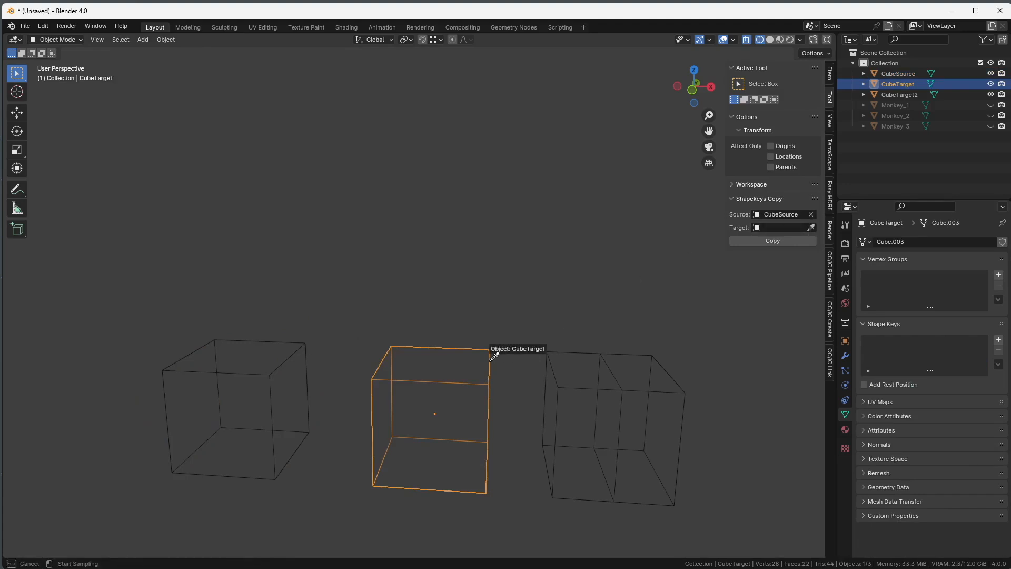
Copy CubeSource's shape keys onto CubeTarget so it gains Basis, Key 1 and Key 2.
left_click(772, 240)
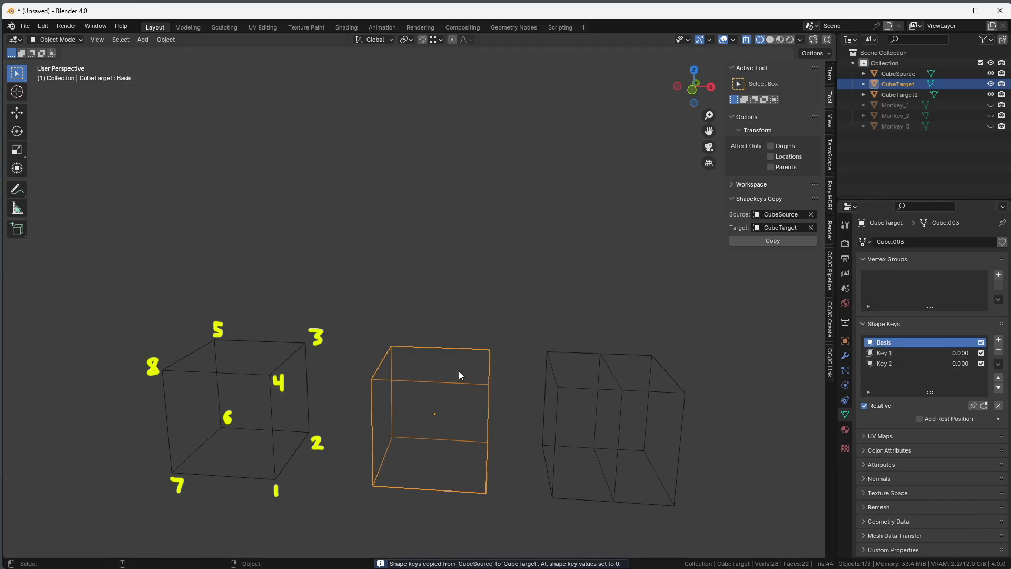
mouse_move(589, 456)
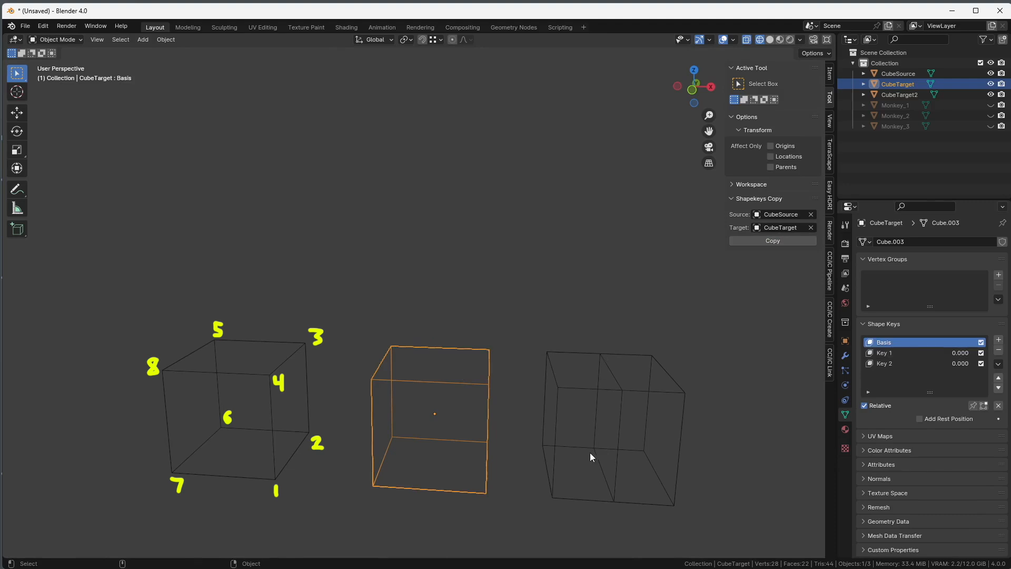
mouse_move(567, 415)
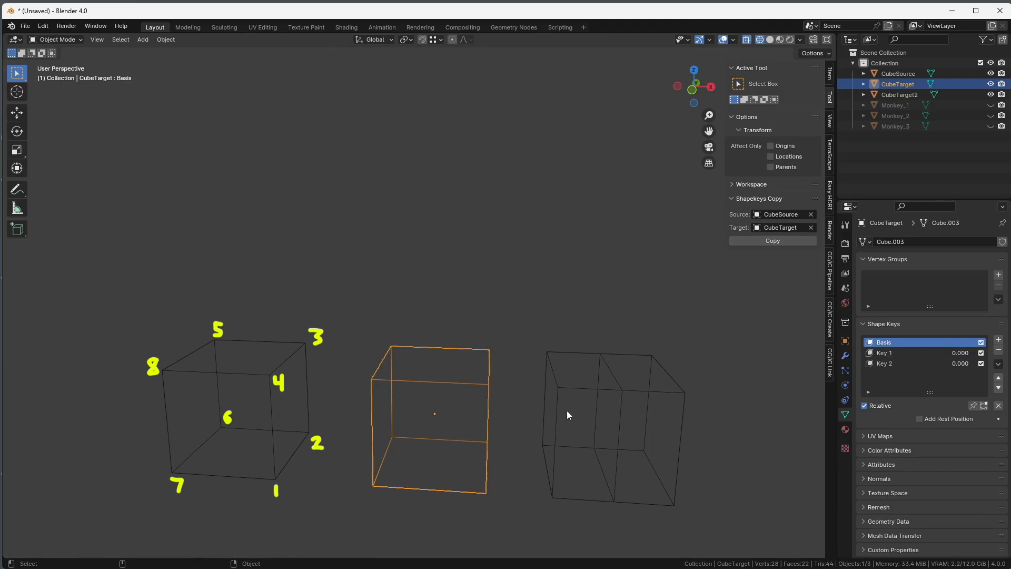
mouse_move(575, 451)
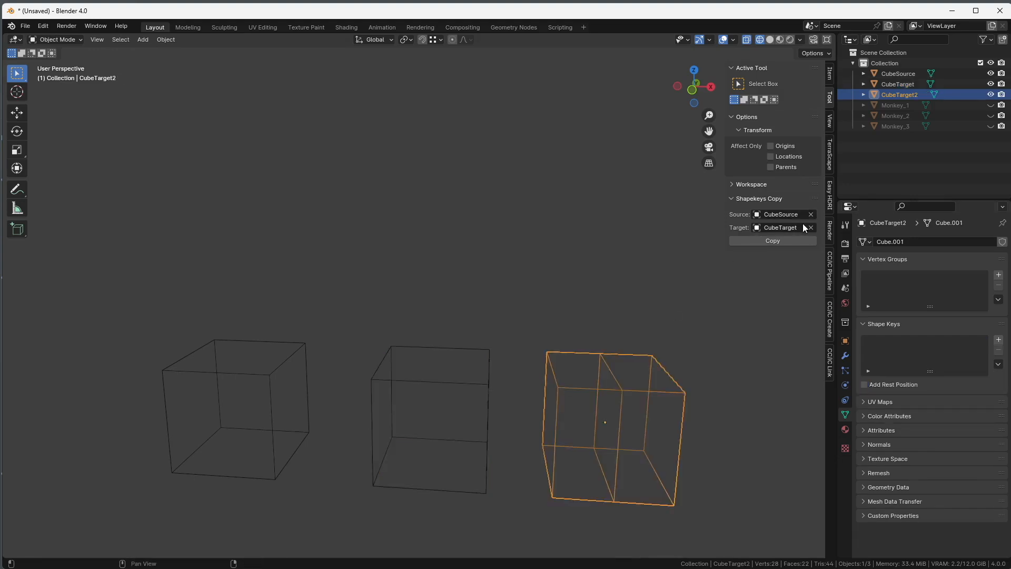
Make CubeTarget2 the target and copy CubeSource's Basis, Key 1 and Key 2 onto it.
left_click(808, 227)
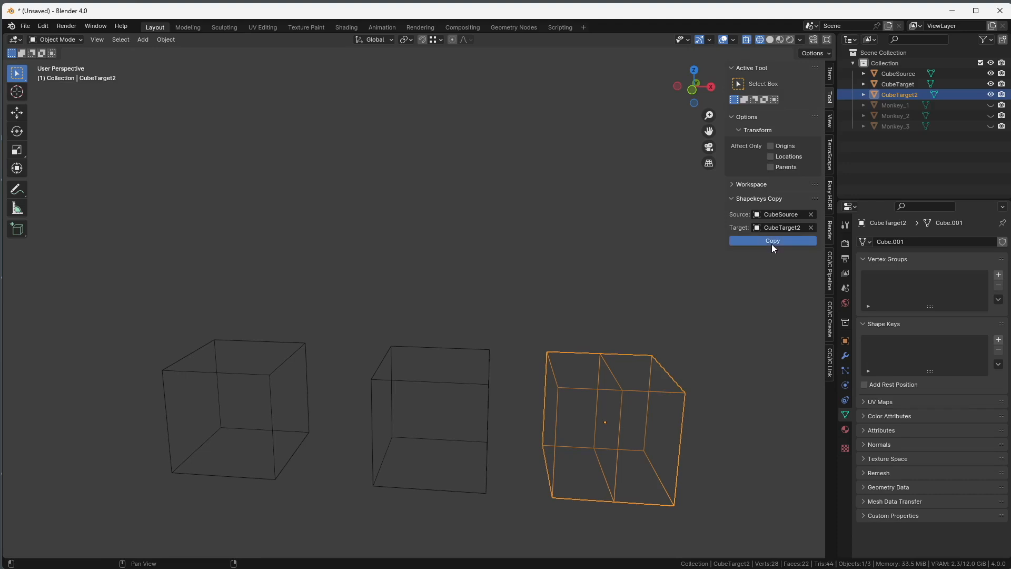
left_click(772, 240)
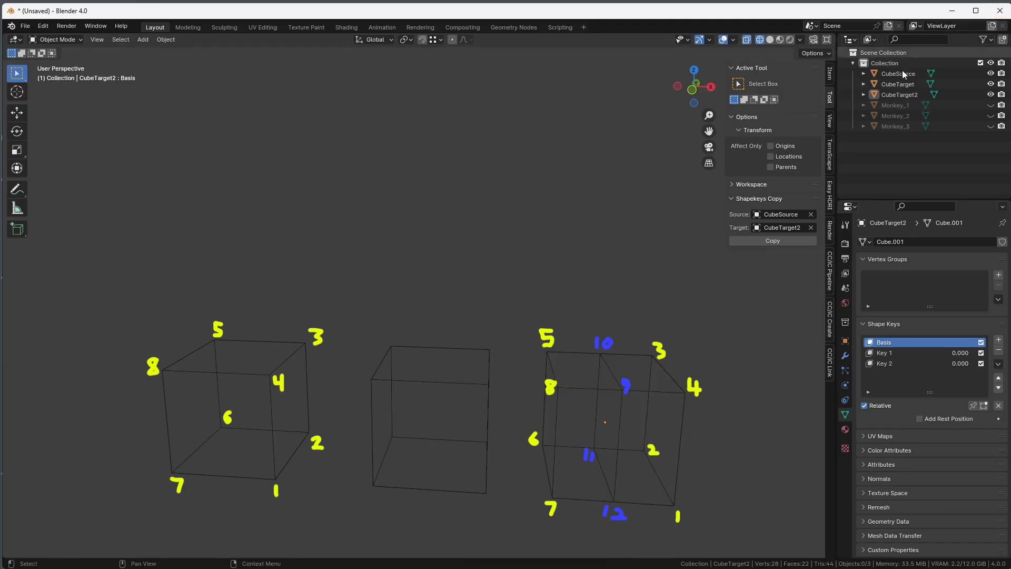
Show the monkey heads instead of the cubes and copy Monkey_1's shape keys onto Monkey_2.
left_click(895, 116)
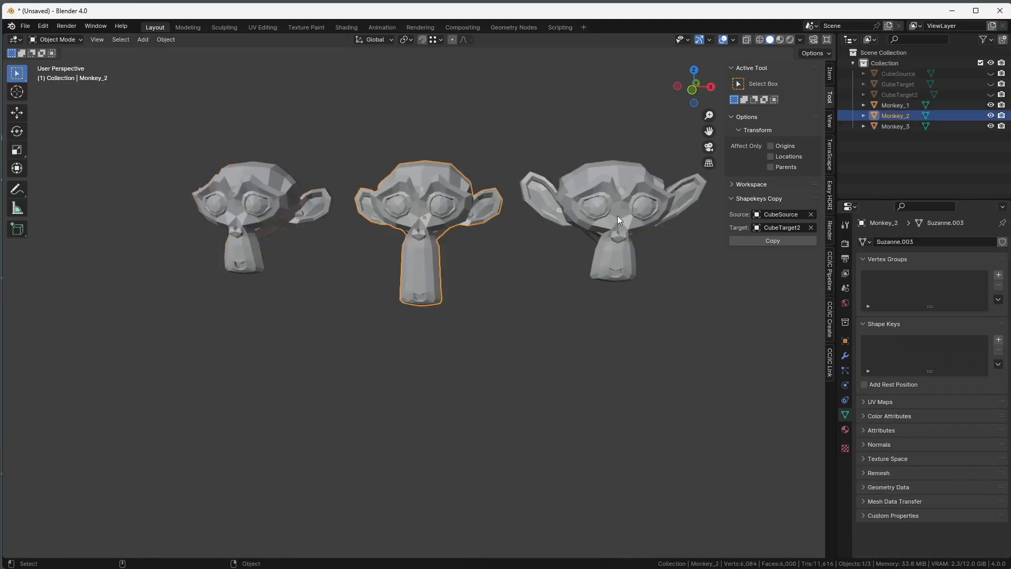
left_click(895, 104)
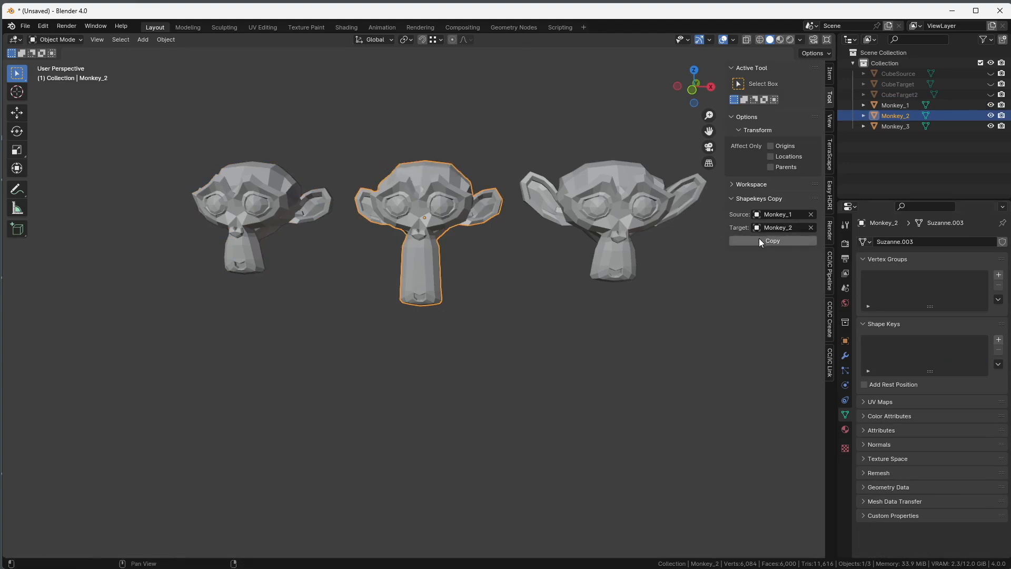
left_click(771, 240)
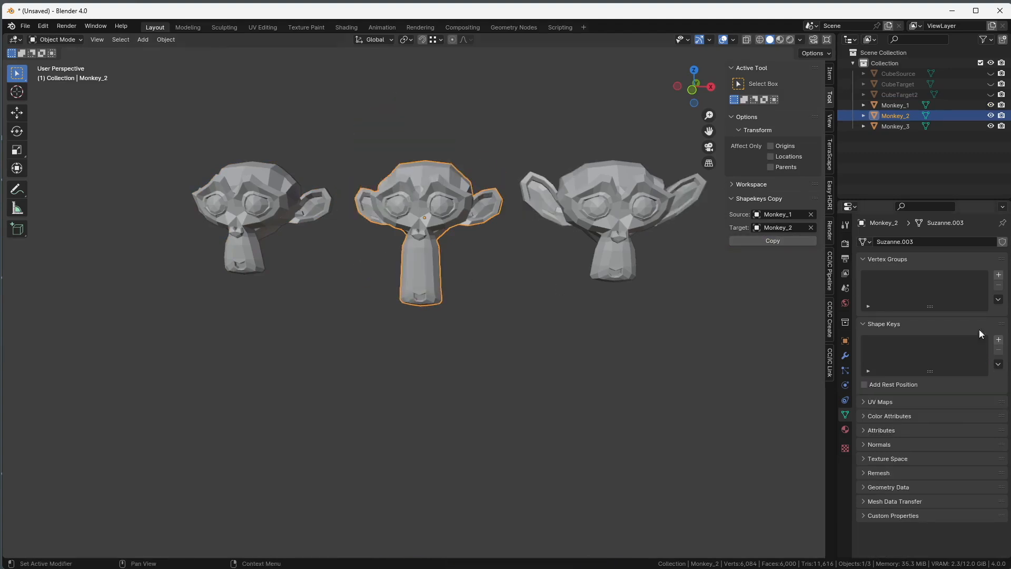
Check Monkey_2's resulting Basis and orig shape keys in the Shape Keys panel.
left_click(997, 340)
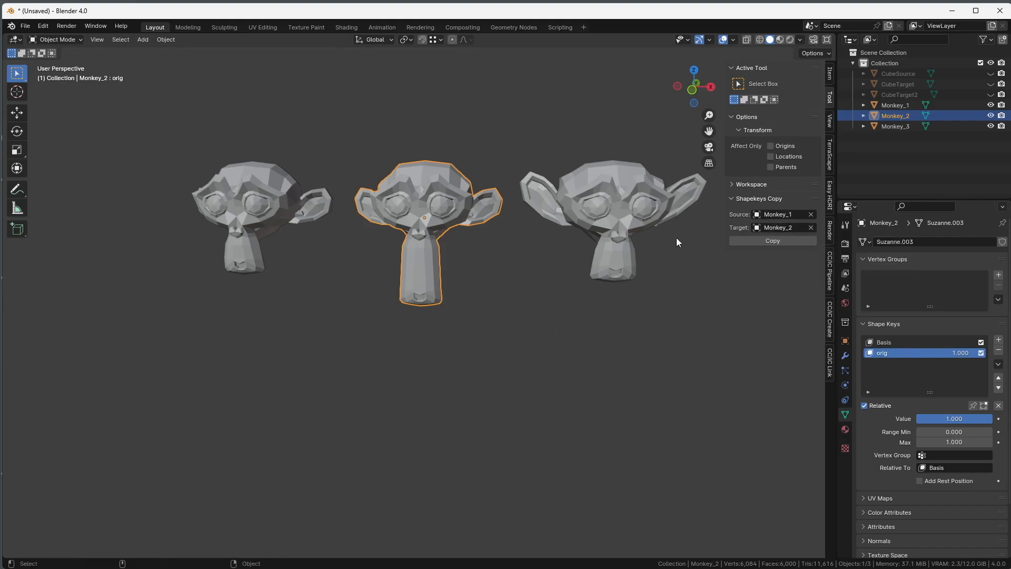
left_click(770, 240)
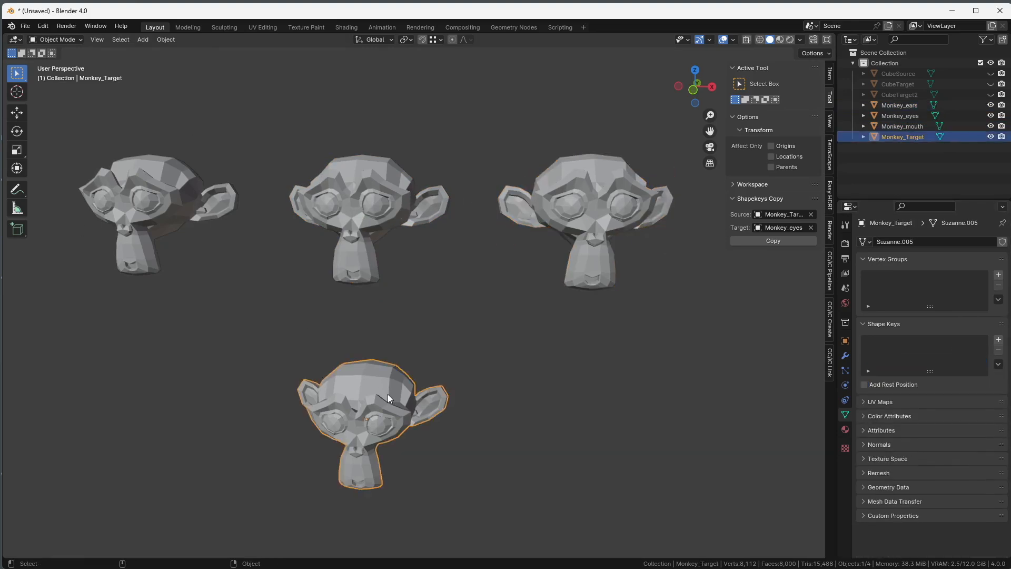
mouse_move(682, 251)
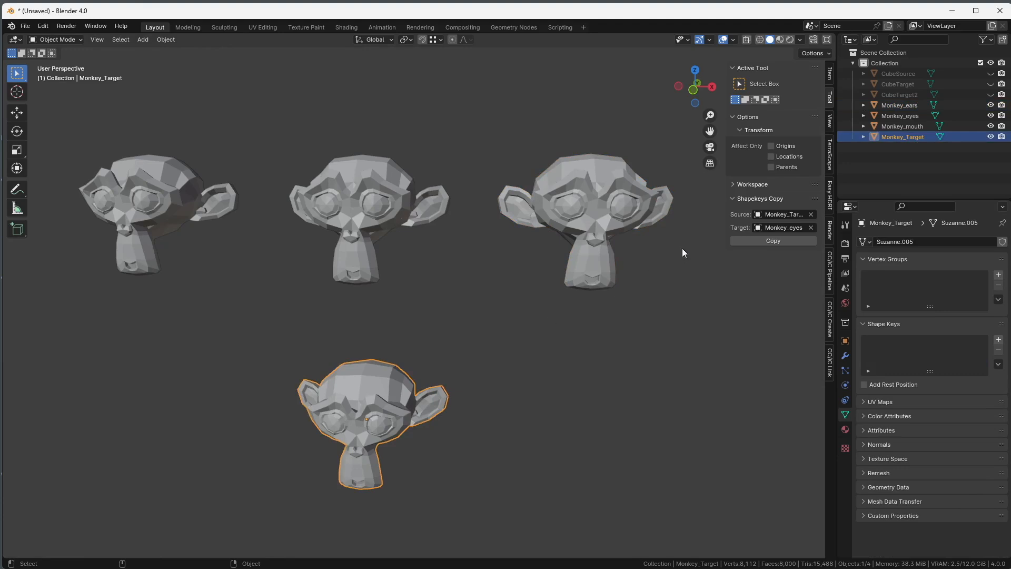
Copy the eyes, mouth and ears shape keys from the three monkey heads onto Monkey_Target.
left_click(811, 227)
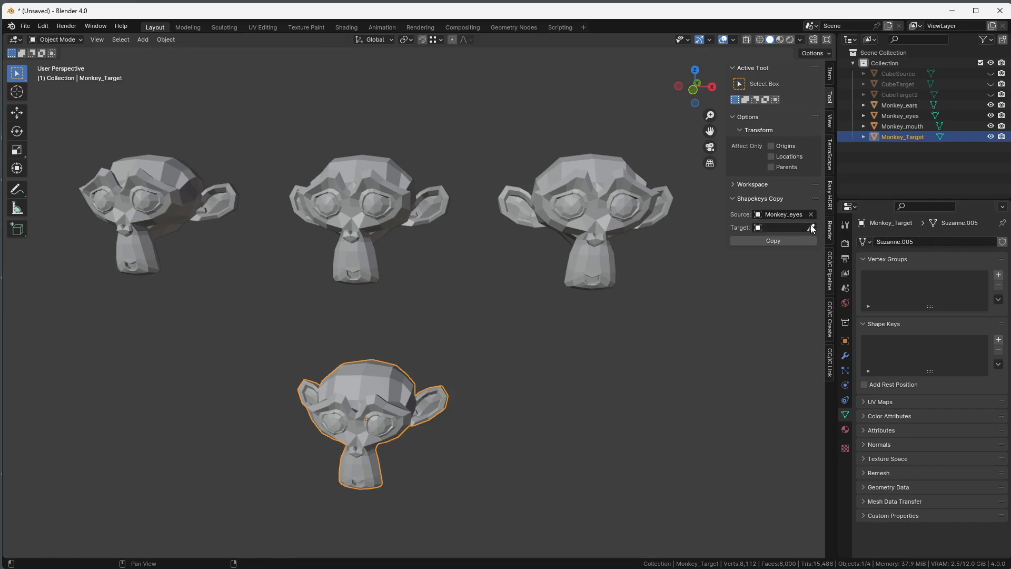
left_click(784, 227)
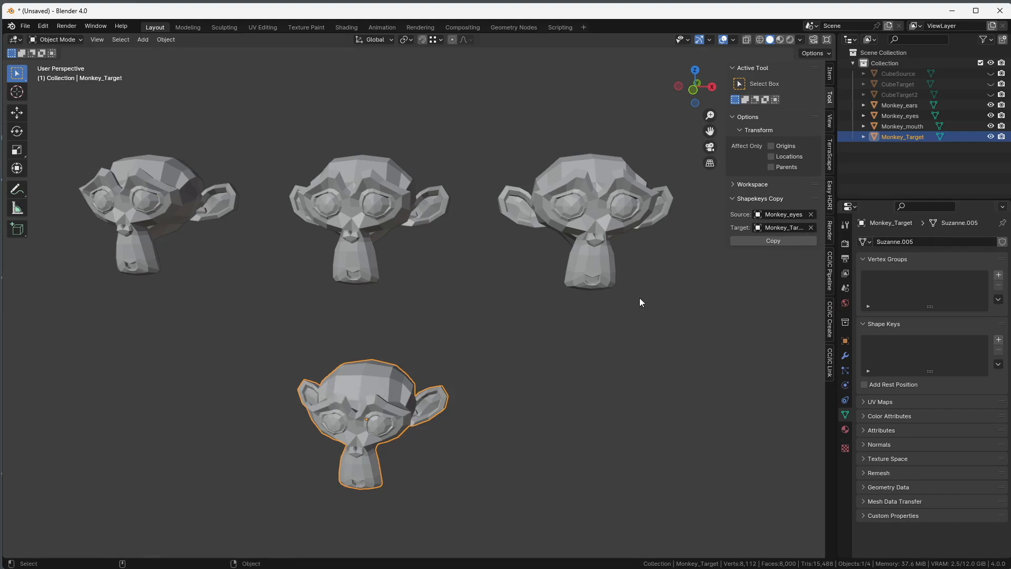
left_click(772, 240)
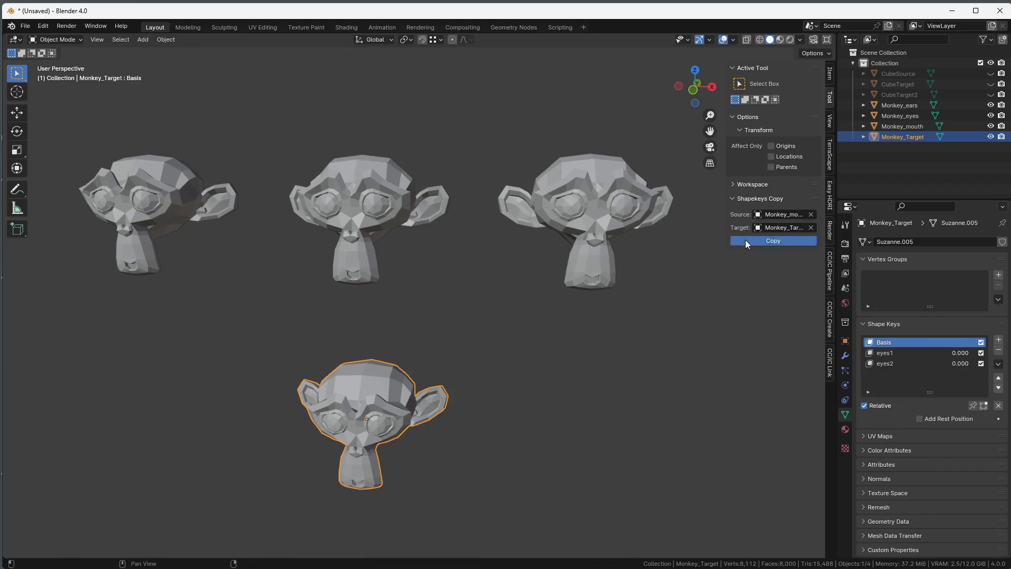
left_click(772, 240)
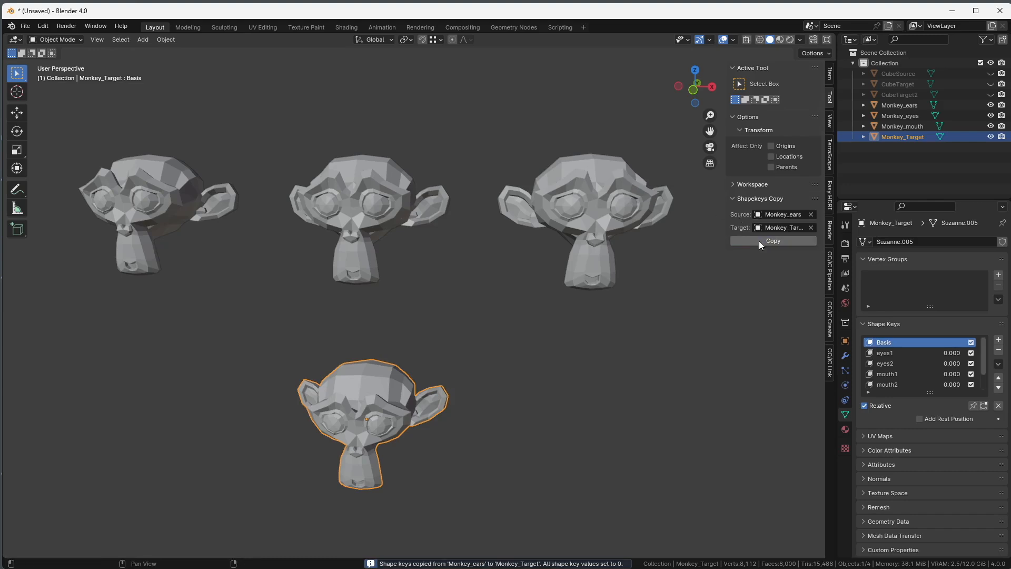
left_click(772, 240)
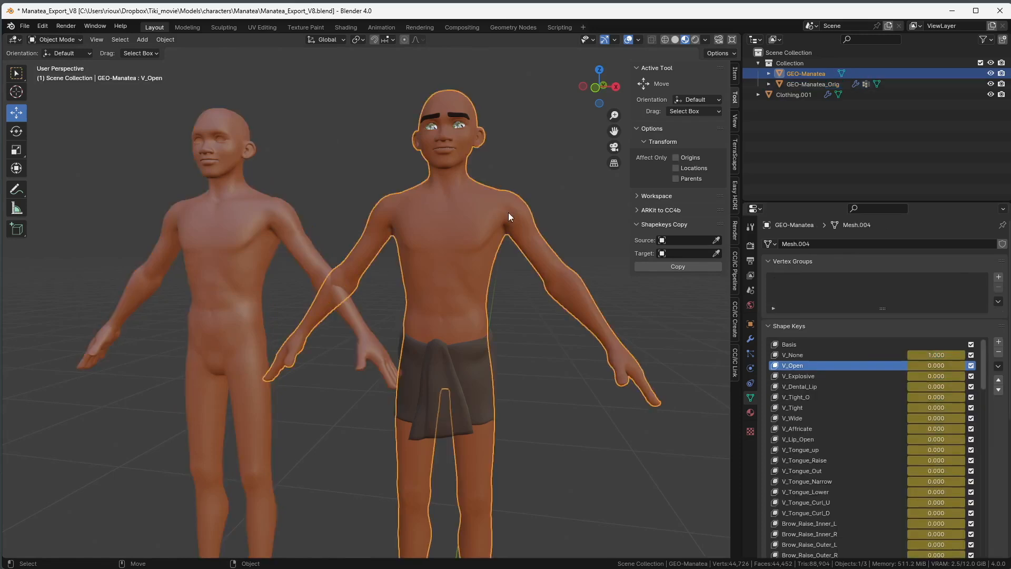
Copy GEO-Manatea_Orig's shape keys onto GEO-Manatea, keeping its existing viseme keys in the list.
scroll("down", 3)
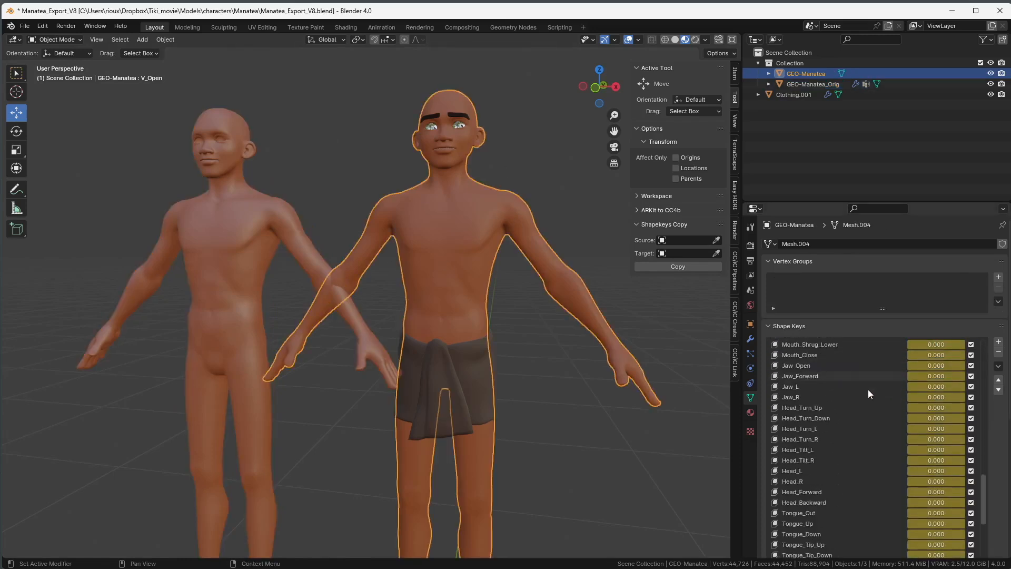
scroll("down", 3)
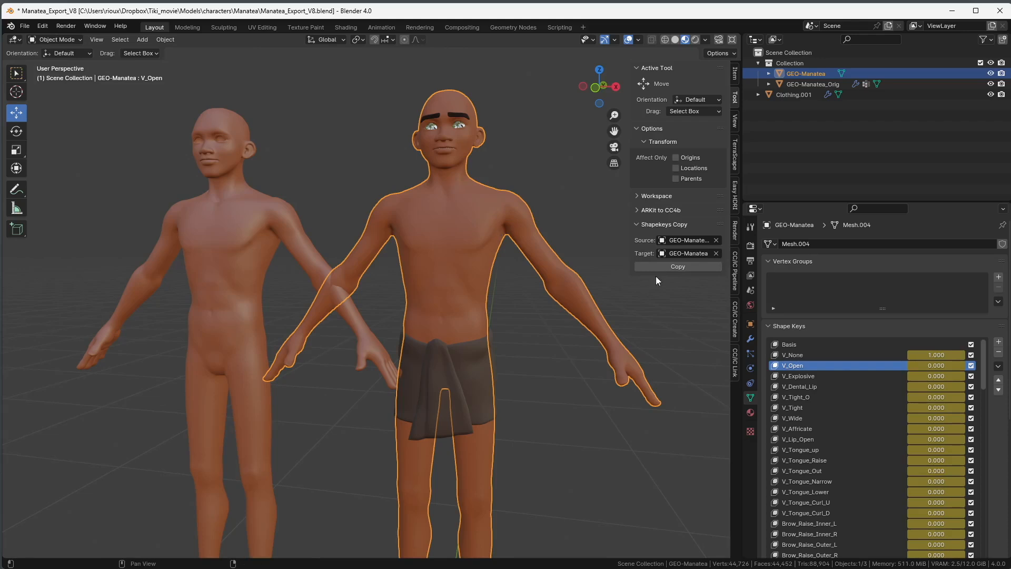
left_click(677, 266)
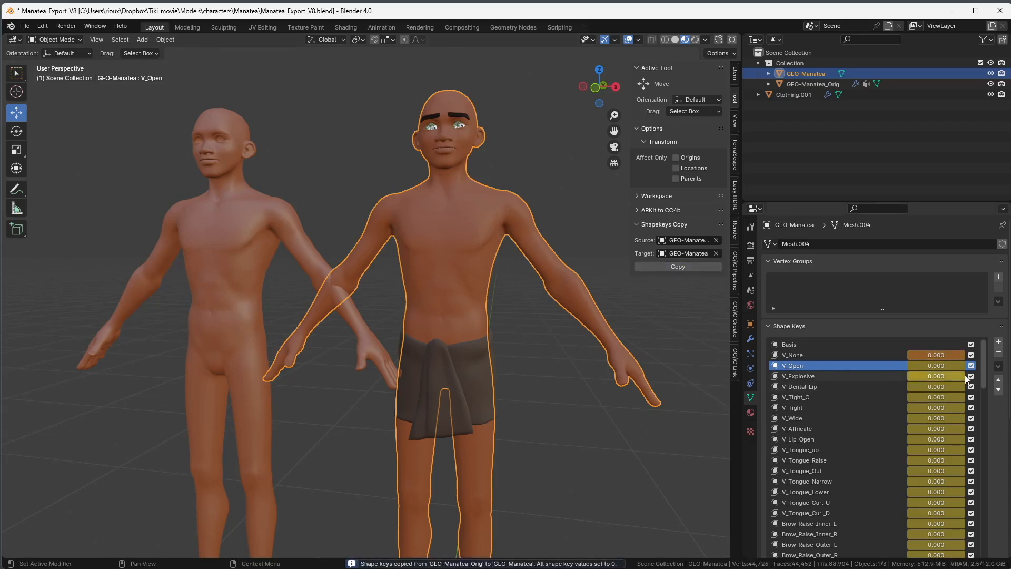
scroll("down", 3)
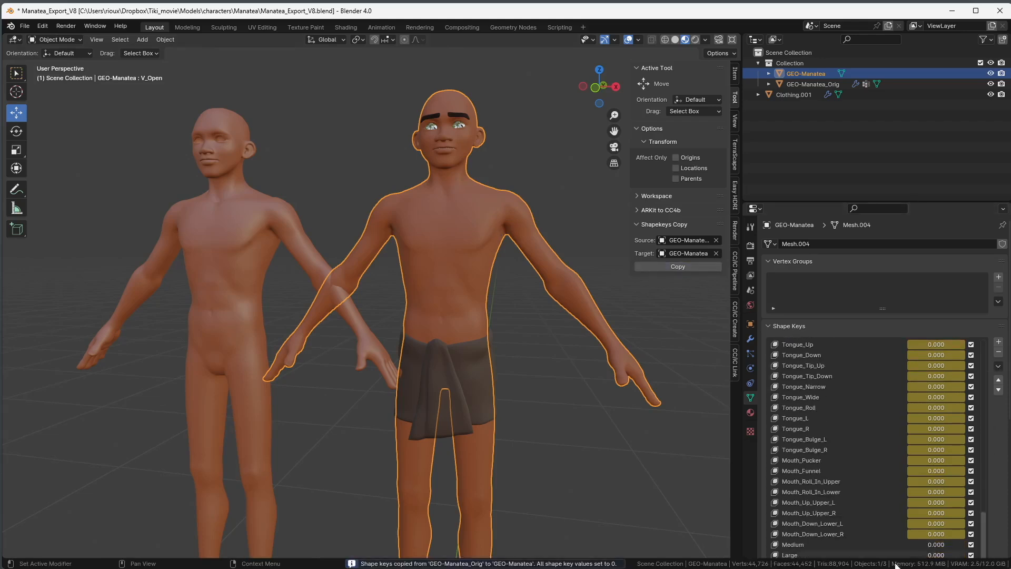